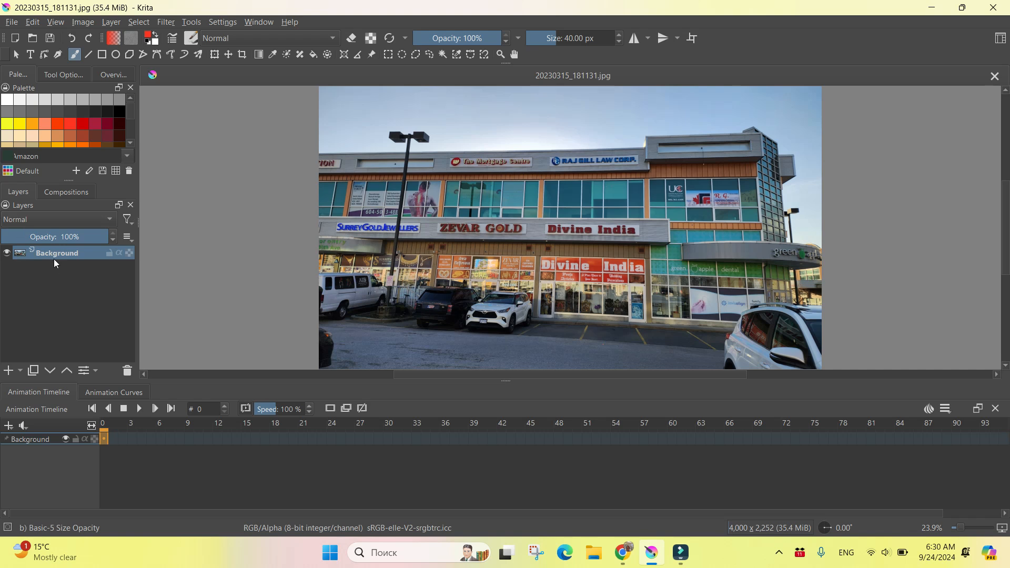
{"action": "mouse_move", "coordinate": [32, 371]}
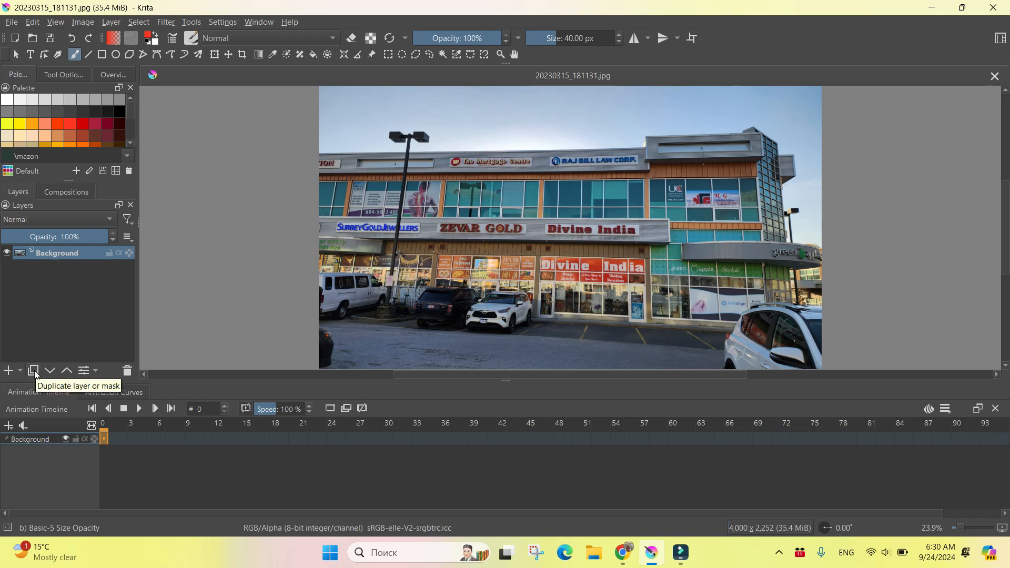
Step: Duplicate the Background layer of the street photo
{"action": "left_click", "coordinate": [33, 371]}
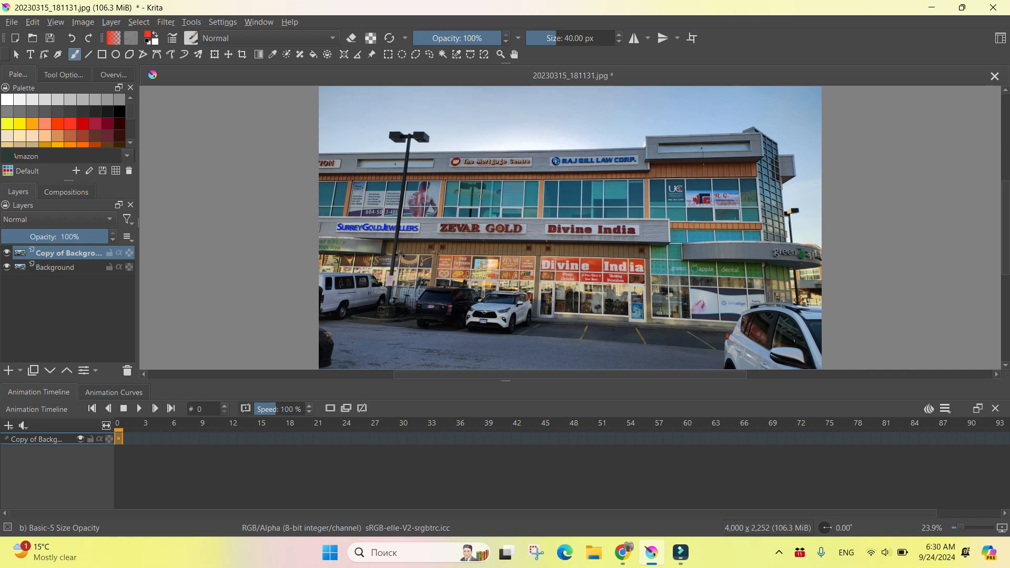
{"action": "mouse_move", "coordinate": [800, 227]}
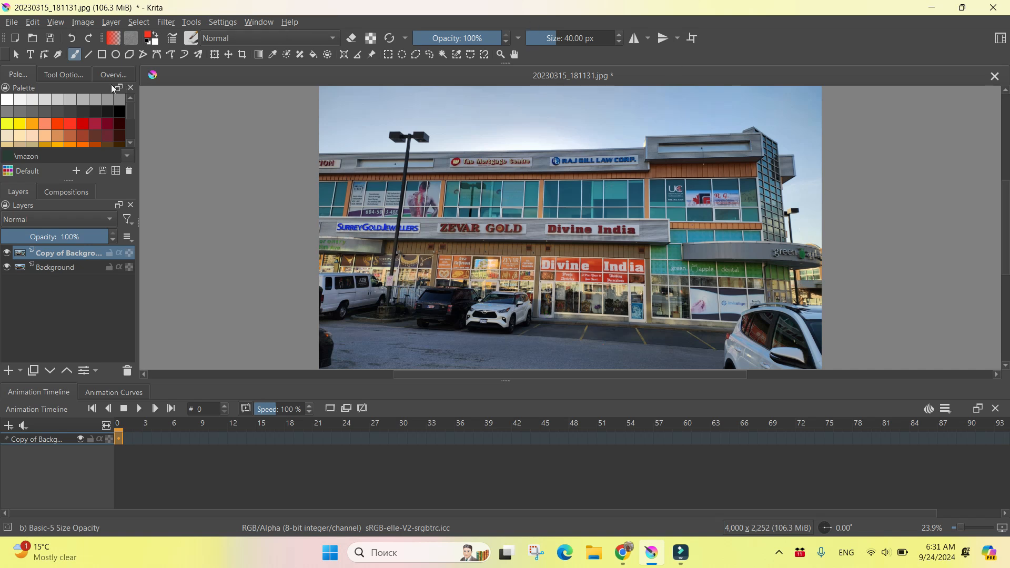
{"action": "mouse_move", "coordinate": [166, 22]}
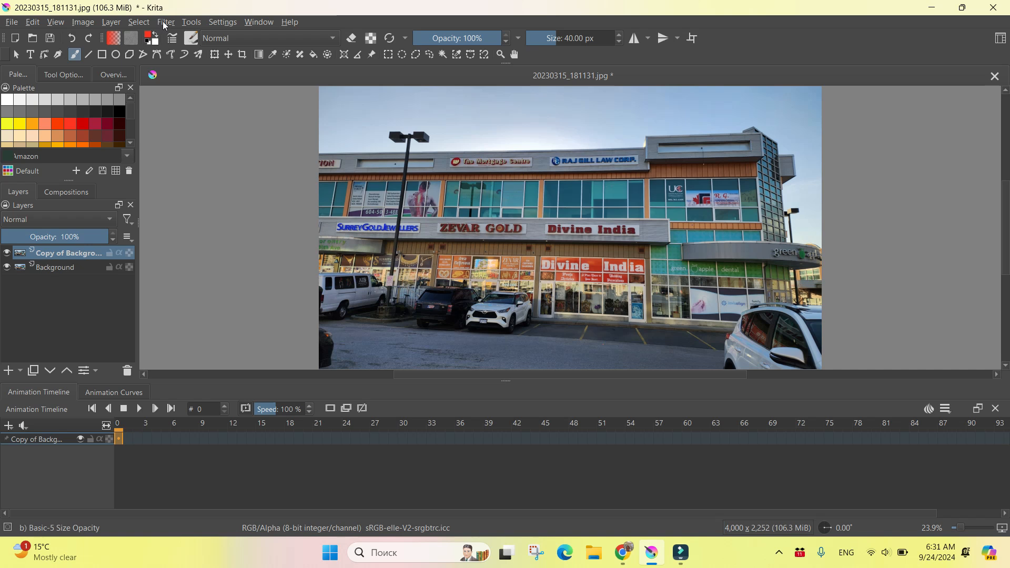
Step: In Cross-channel curves, lower the Saturation curve's shadow point driven by Lightness
{"action": "left_click", "coordinate": [166, 21]}
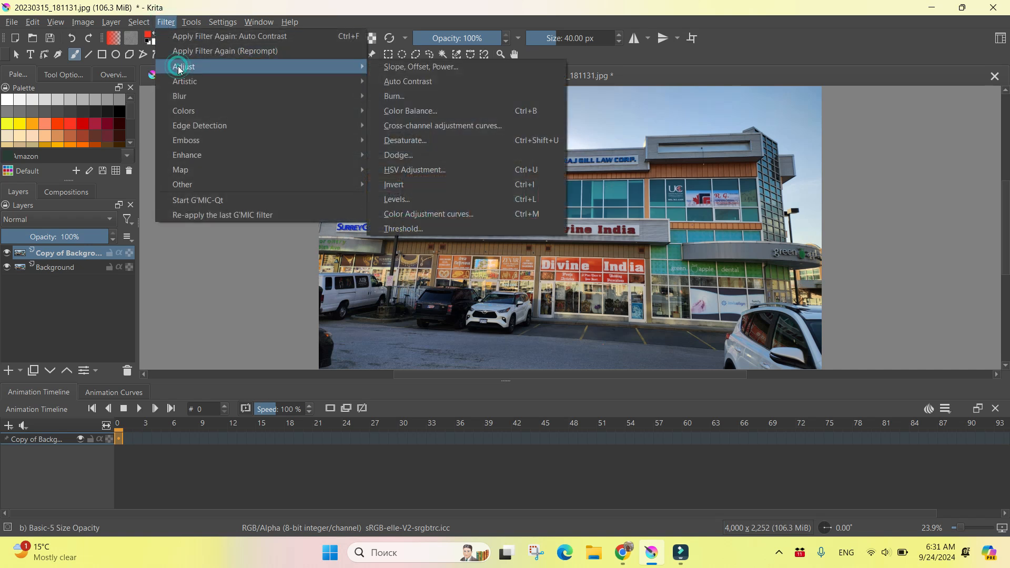
{"action": "mouse_move", "coordinate": [431, 128]}
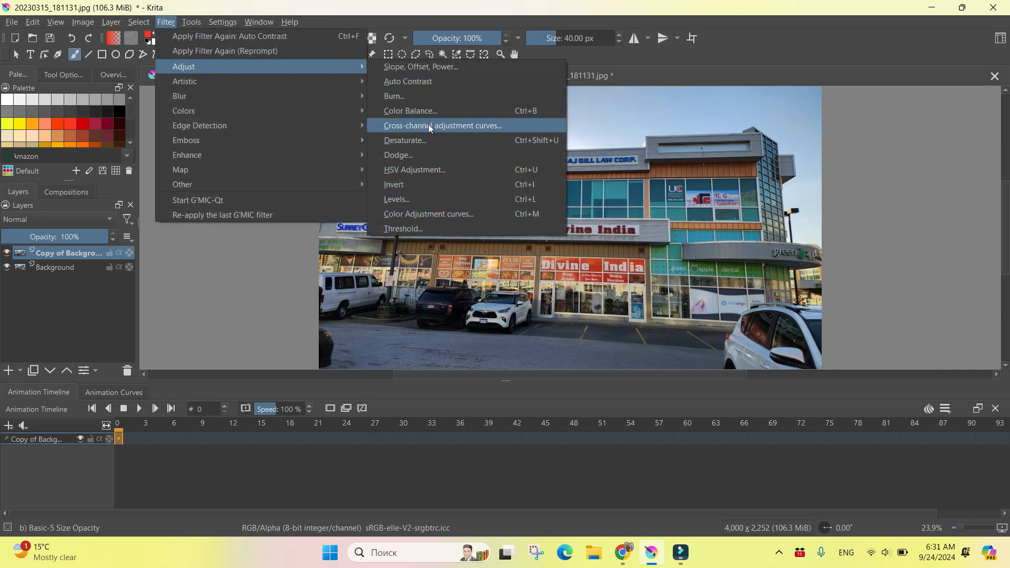
{"action": "left_click", "coordinate": [443, 125]}
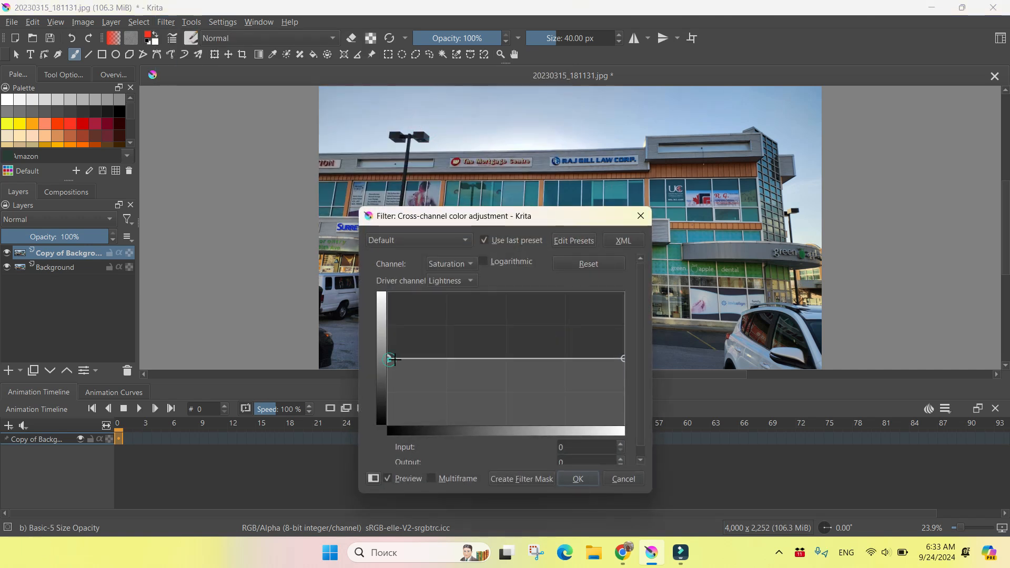
{"action": "left_click_drag", "start_coordinate": [390, 360], "coordinate": [425, 387]}
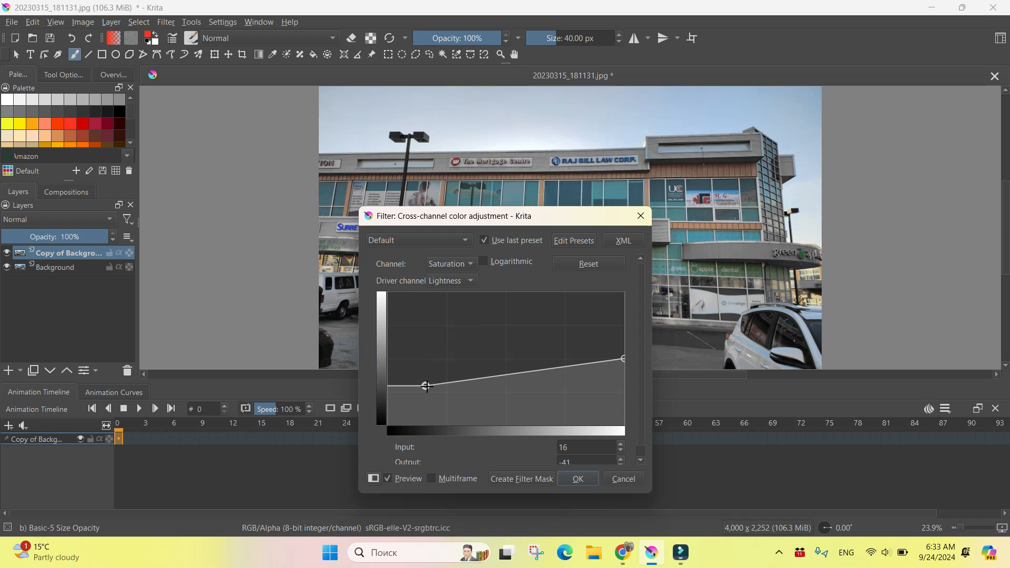
{"action": "left_click_drag", "start_coordinate": [427, 386], "coordinate": [404, 384]}
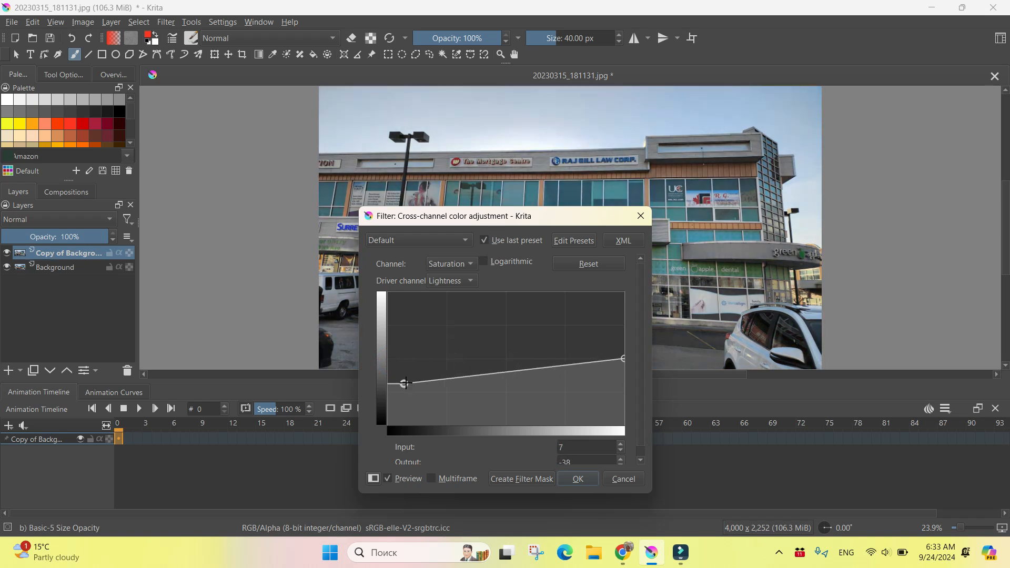
{"action": "left_click_drag", "start_coordinate": [404, 383], "coordinate": [411, 371]}
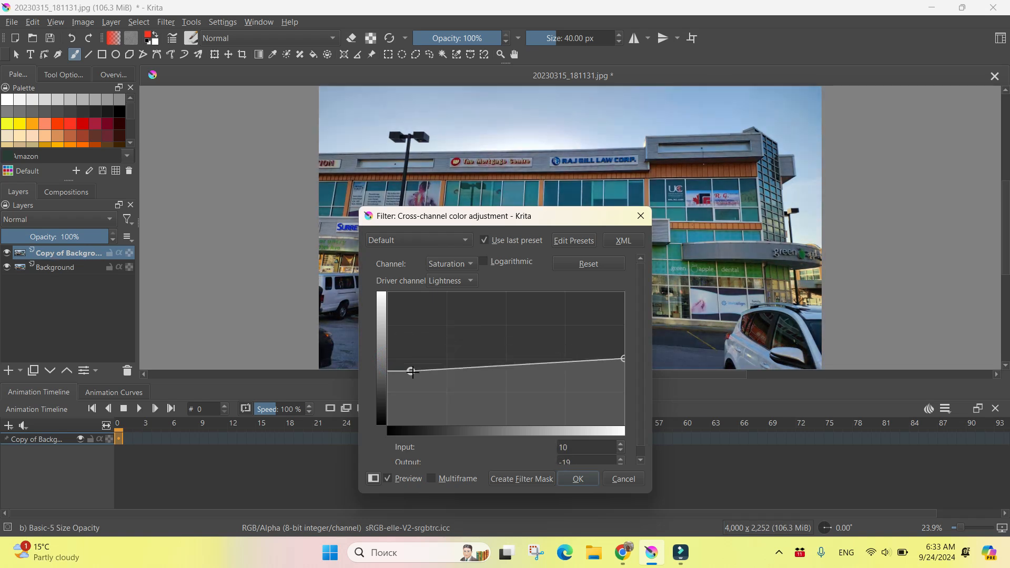
{"action": "left_click_drag", "start_coordinate": [411, 372], "coordinate": [404, 365]}
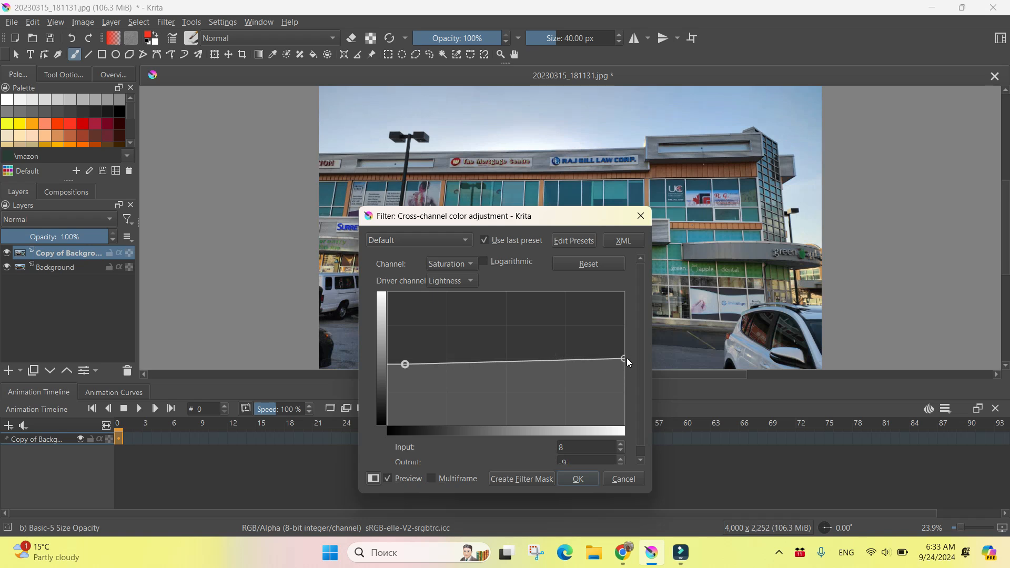
Step: Shape the midtone and highlight saturation points and apply the curve to the layer
{"action": "left_click_drag", "start_coordinate": [623, 358], "coordinate": [480, 324]}
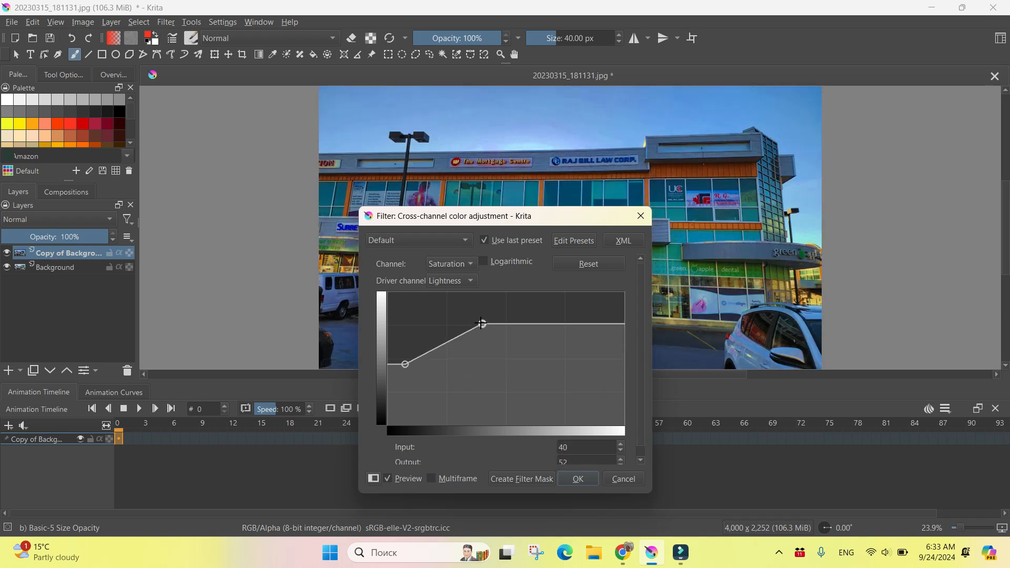
{"action": "left_click_drag", "start_coordinate": [482, 323], "coordinate": [564, 366]}
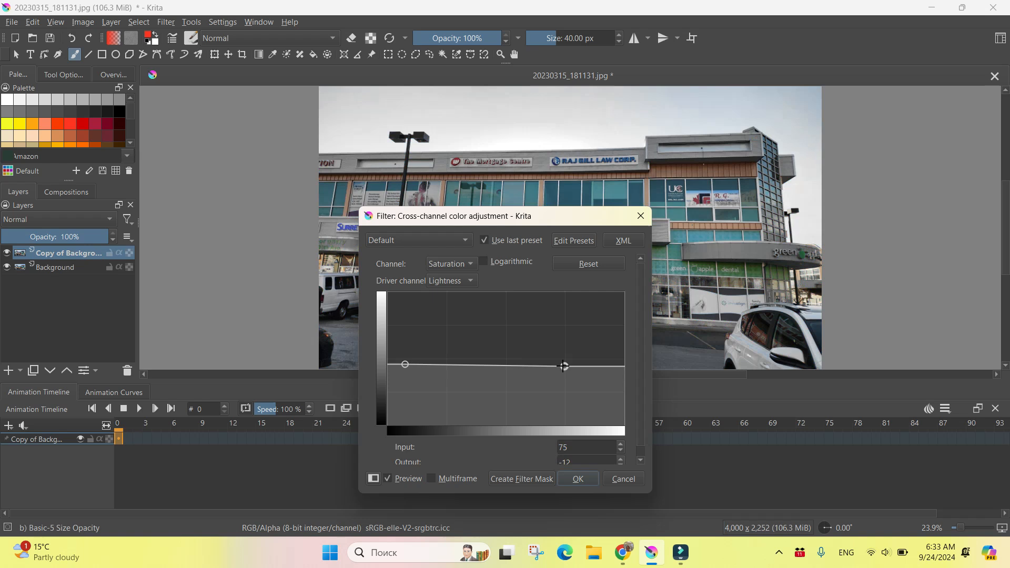
{"action": "left_click_drag", "start_coordinate": [564, 366], "coordinate": [515, 367]}
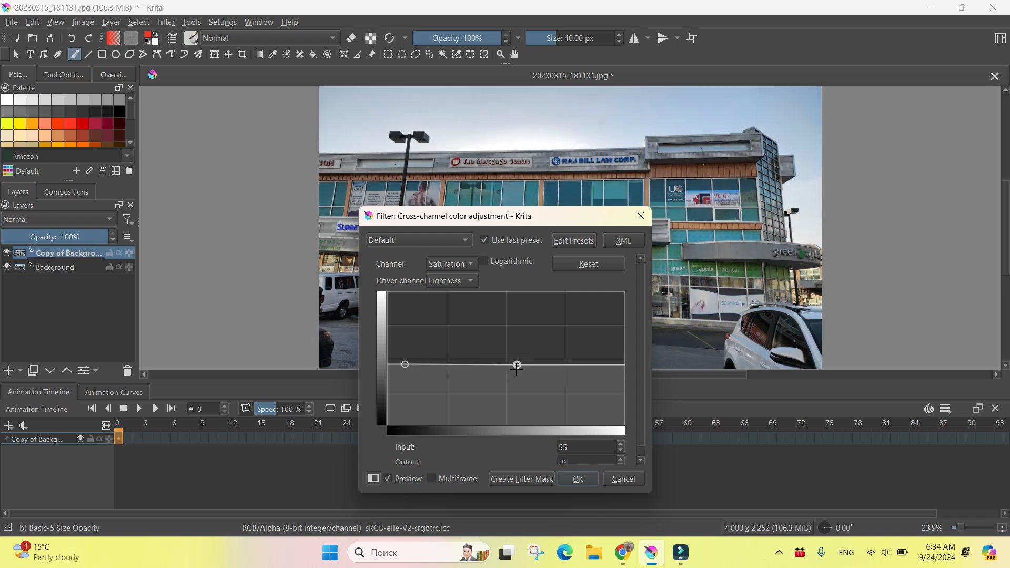
{"action": "left_click_drag", "start_coordinate": [516, 366], "coordinate": [518, 380]}
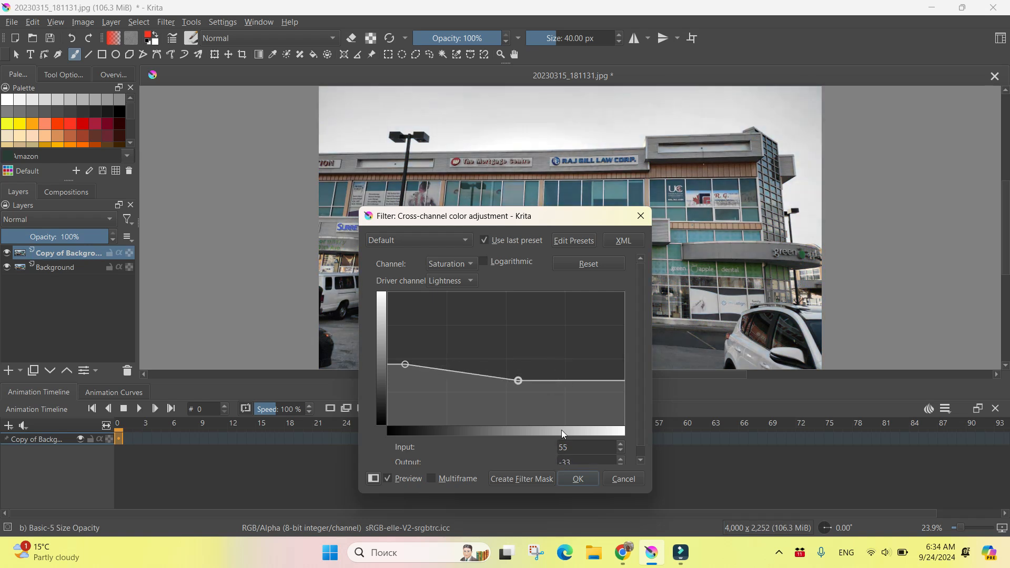
{"action": "left_click", "coordinate": [577, 478]}
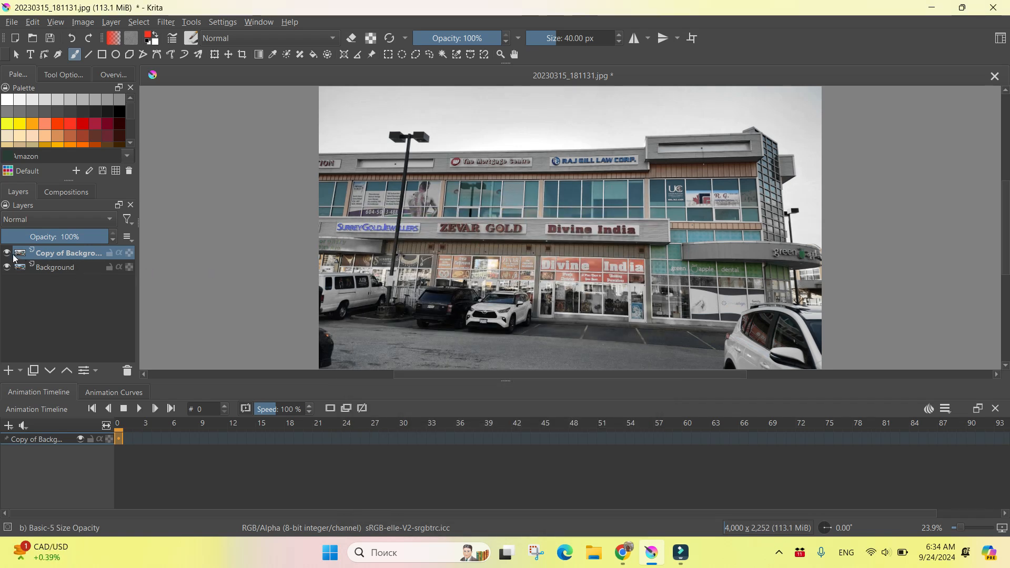
{"action": "left_click", "coordinate": [6, 253]}
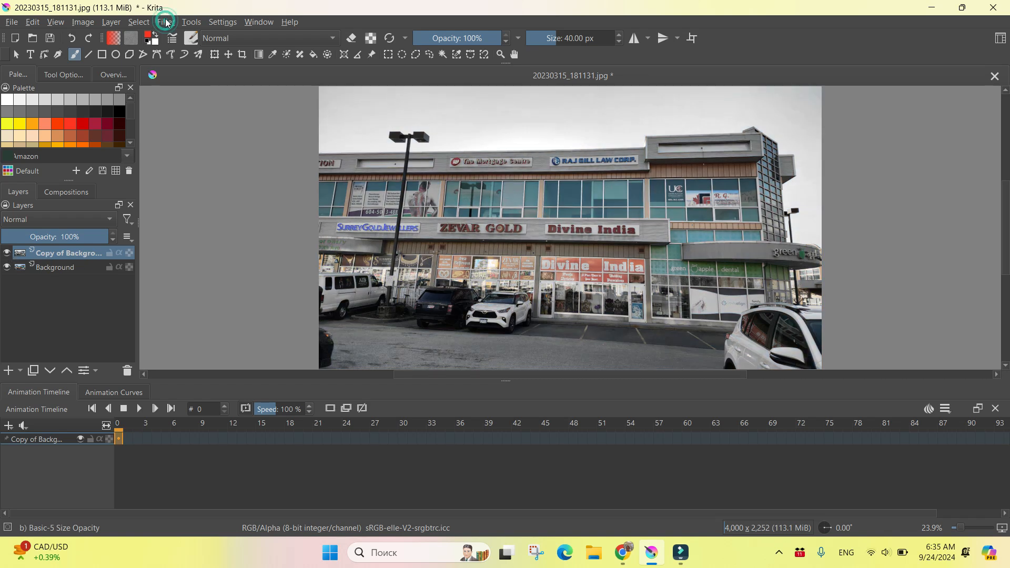
Step: In Levels, lower the output white to about 138 to darken the layer
{"action": "left_click", "coordinate": [165, 21]}
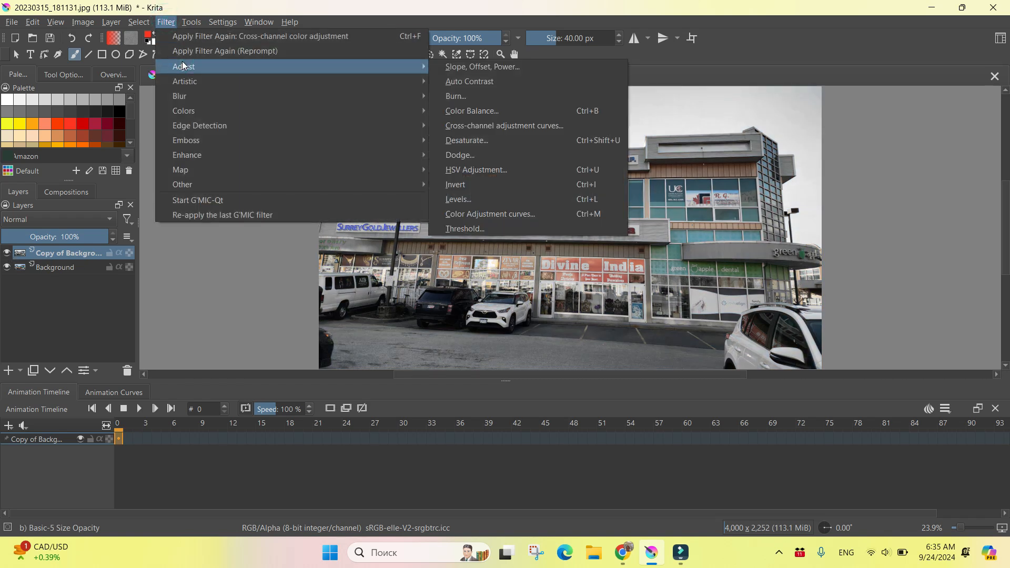
{"action": "mouse_move", "coordinate": [504, 216]}
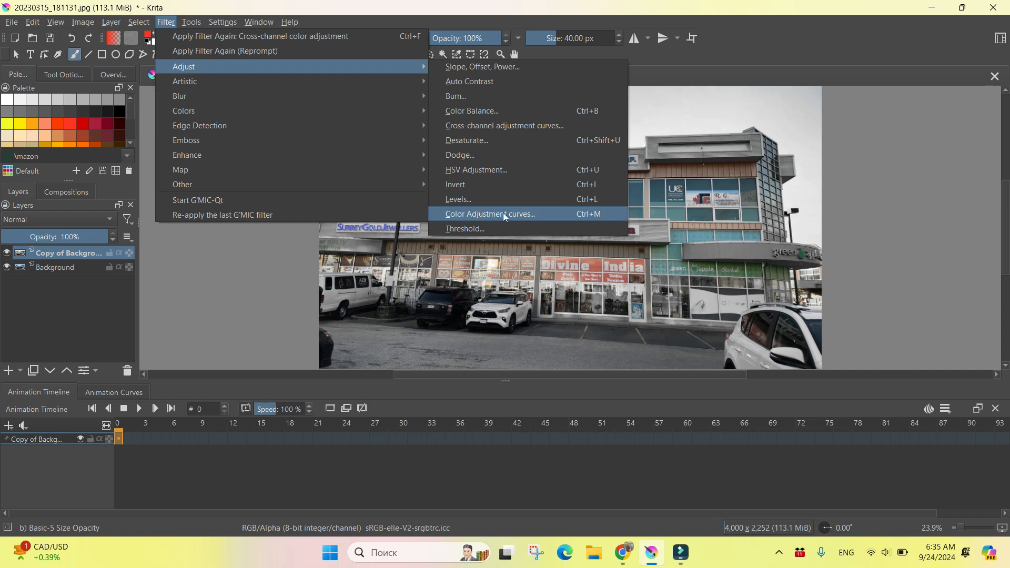
{"action": "left_click", "coordinate": [490, 214]}
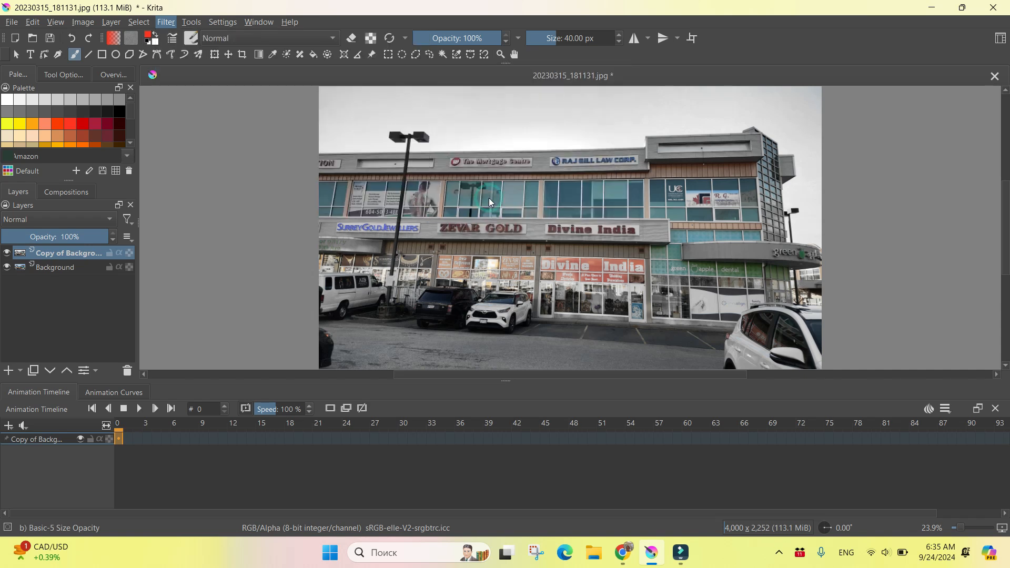
{"action": "left_click", "coordinate": [166, 21]}
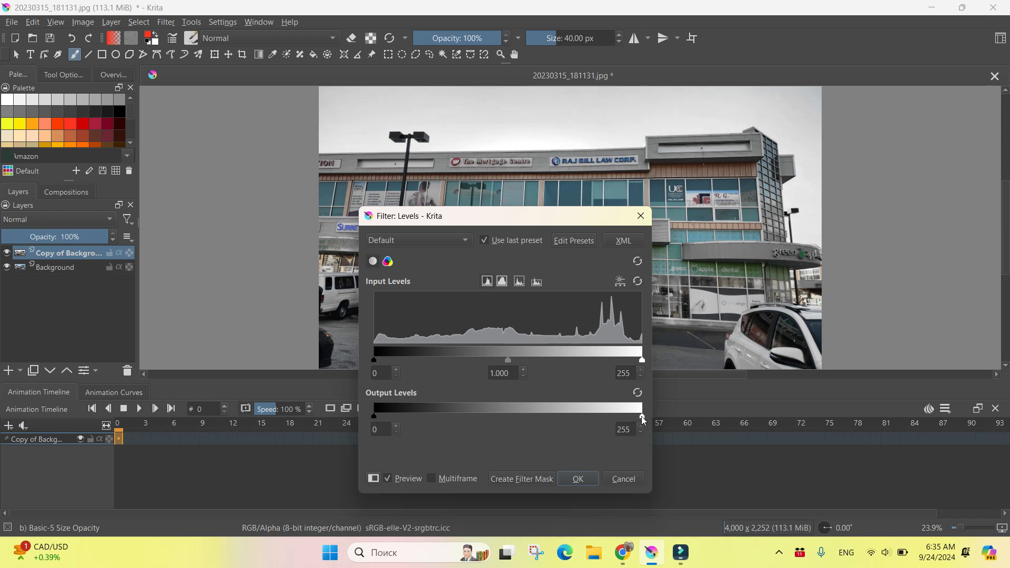
{"action": "left_click_drag", "start_coordinate": [641, 415], "coordinate": [616, 414]}
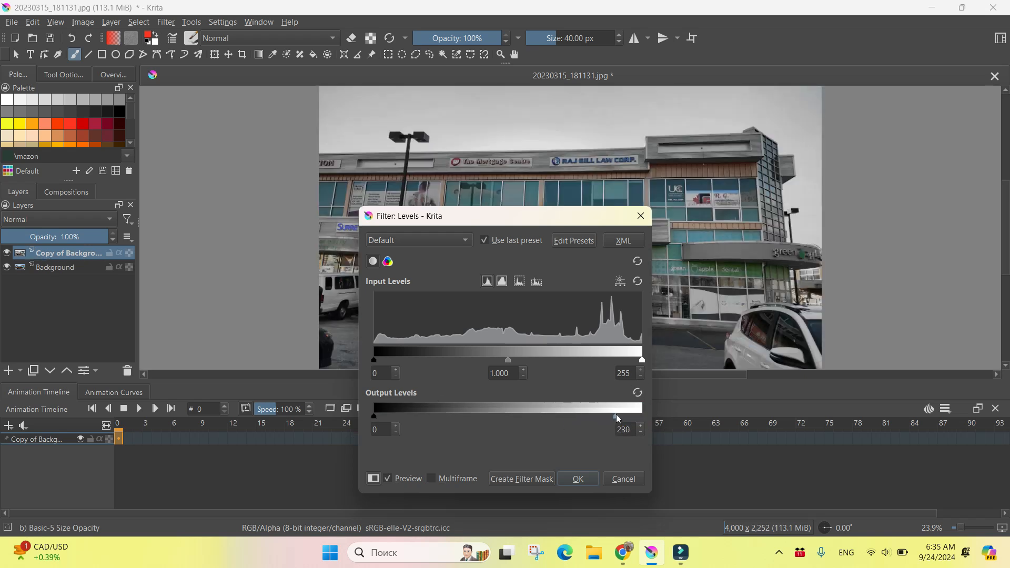
{"action": "left_click_drag", "start_coordinate": [615, 415], "coordinate": [518, 416]}
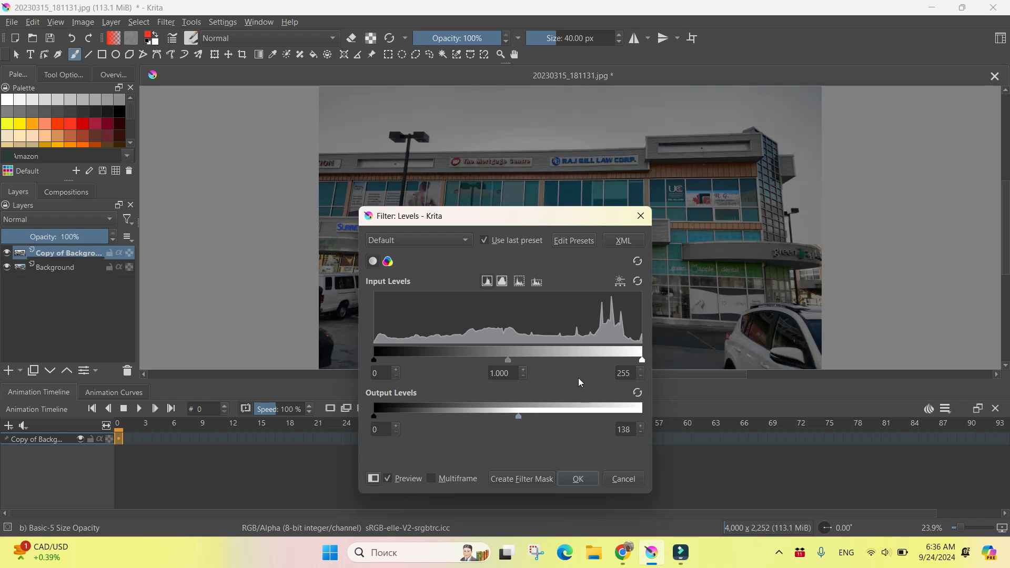
Step: Set input white to 183 and input black to 90, then apply the levels
{"action": "left_click_drag", "start_coordinate": [640, 360], "coordinate": [543, 360]}
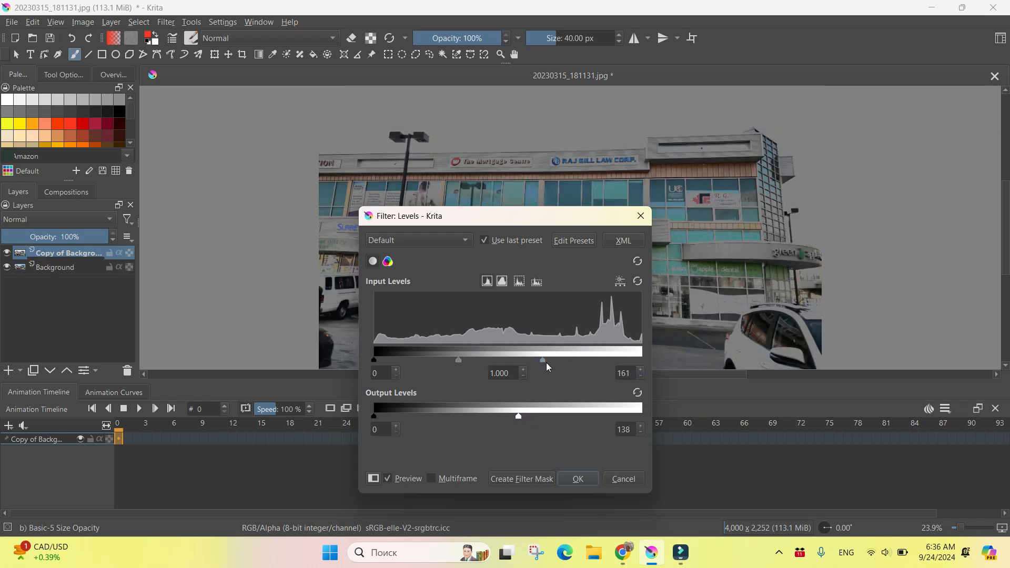
{"action": "left_click_drag", "start_coordinate": [542, 360], "coordinate": [566, 360]}
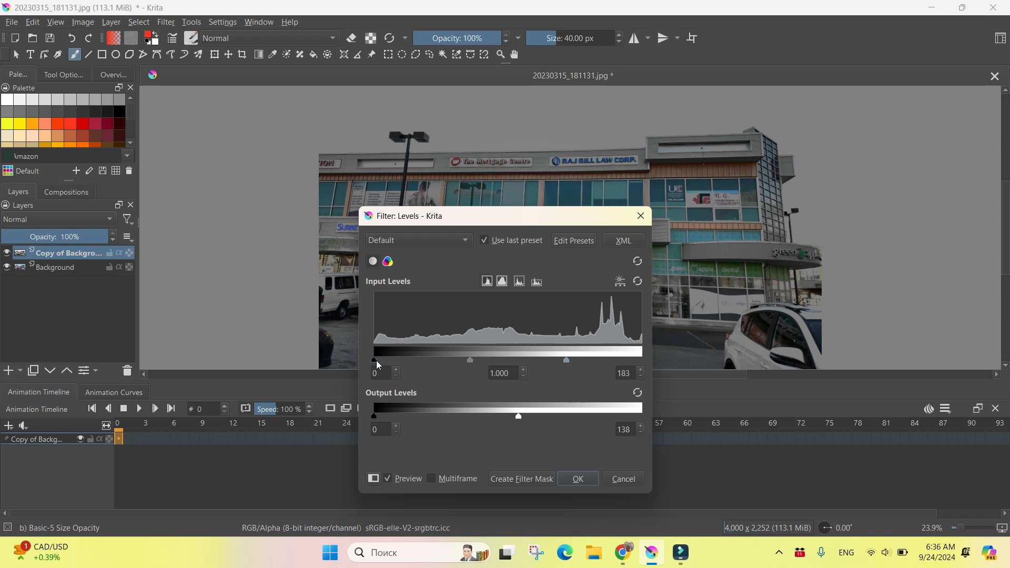
{"action": "left_click_drag", "start_coordinate": [373, 360], "coordinate": [454, 360]}
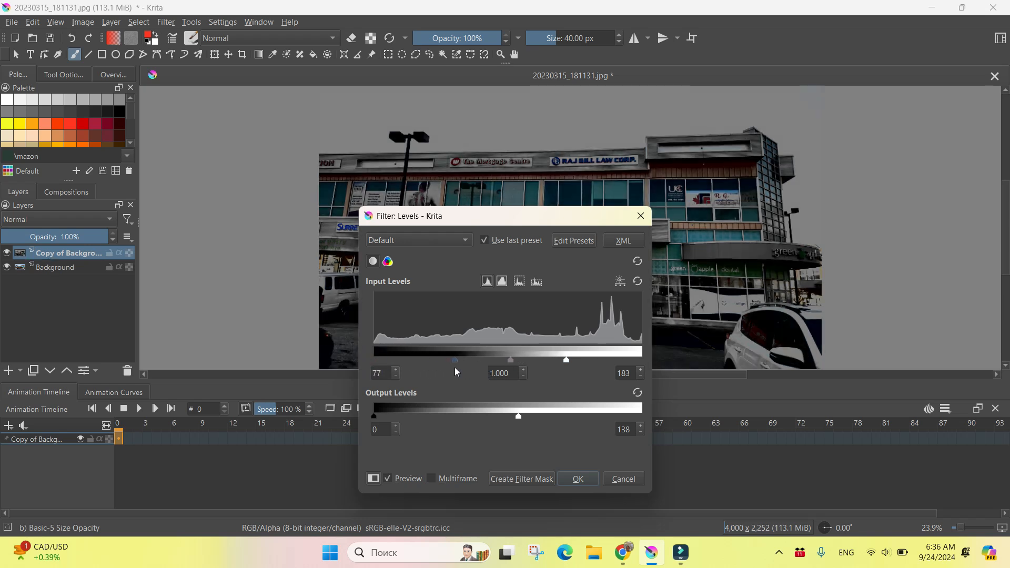
{"action": "left_click_drag", "start_coordinate": [453, 360], "coordinate": [468, 360]}
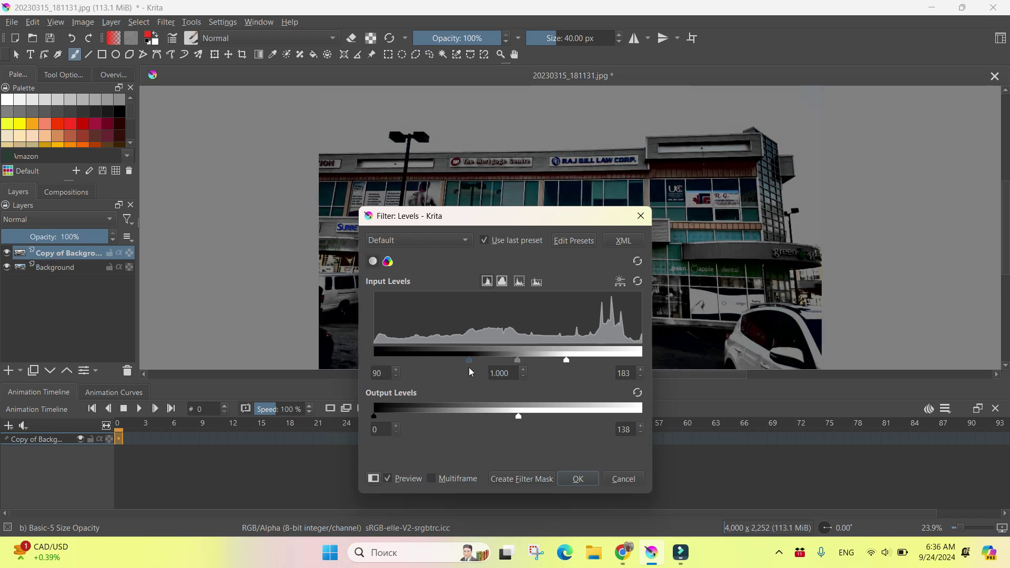
{"action": "left_click", "coordinate": [578, 479]}
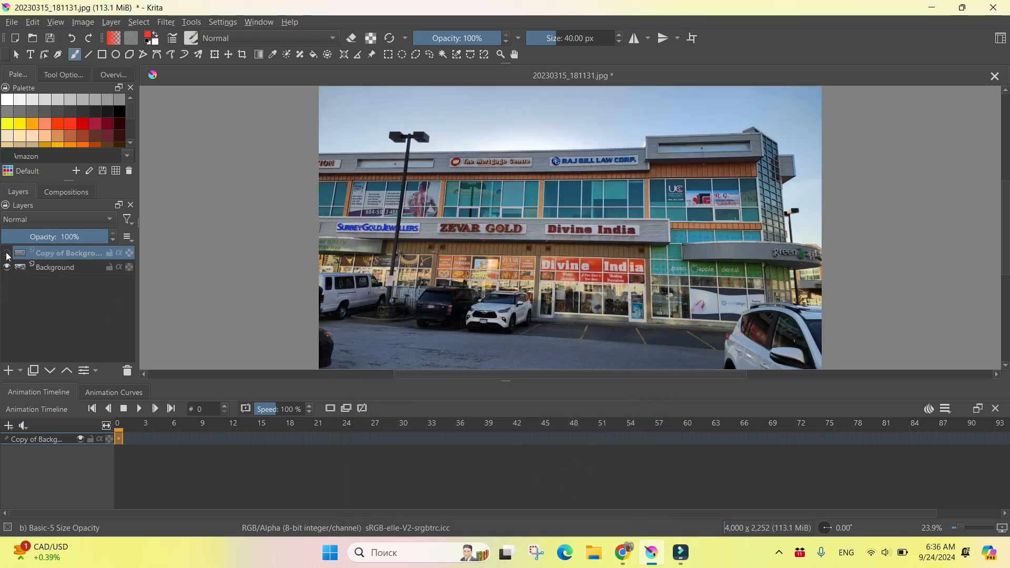
Step: Toggle the Copy of Background layer's visibility to compare, leaving it hidden
{"action": "left_click", "coordinate": [6, 253]}
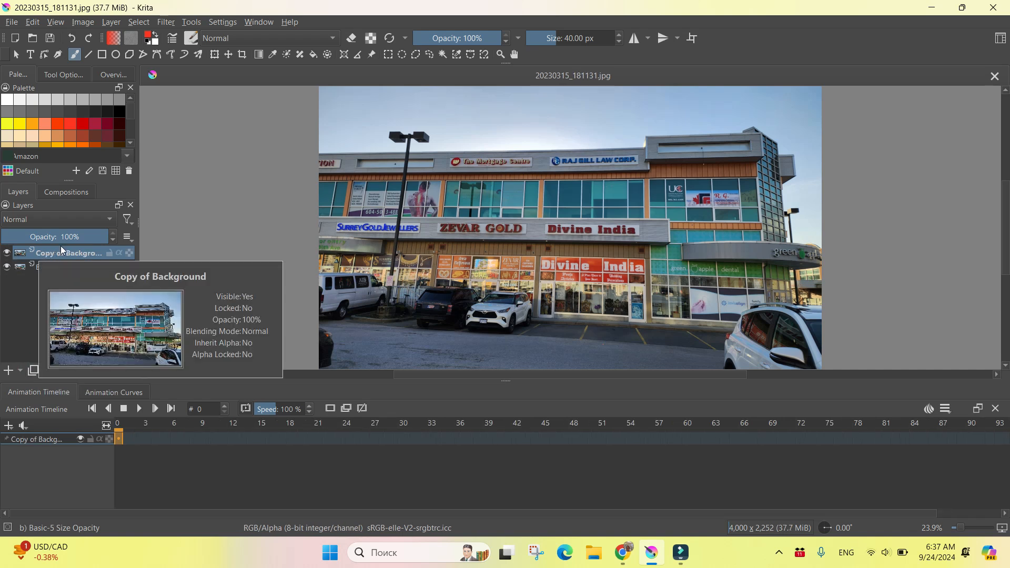
{"action": "left_click", "coordinate": [166, 21]}
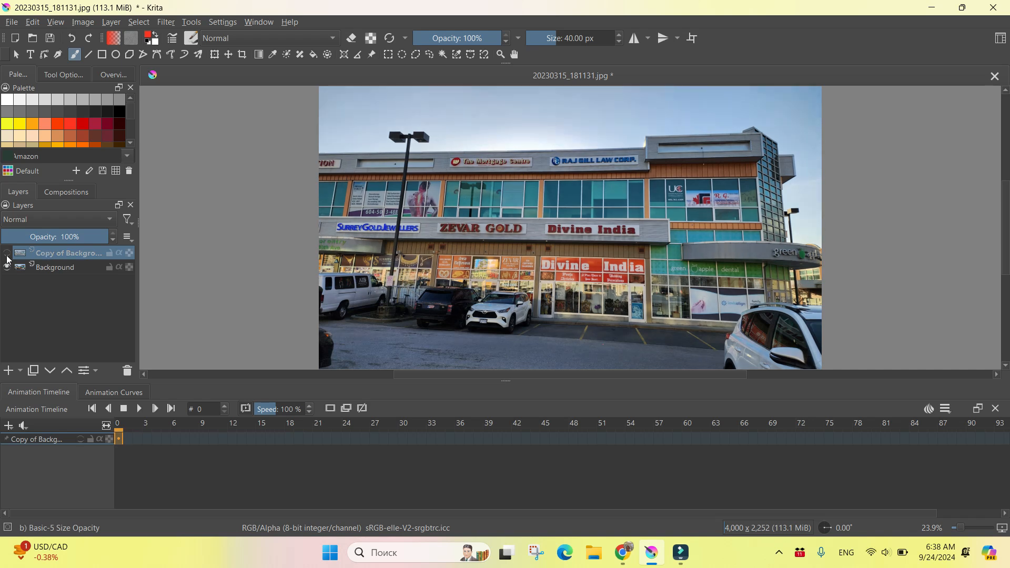
{"action": "left_click", "coordinate": [6, 252]}
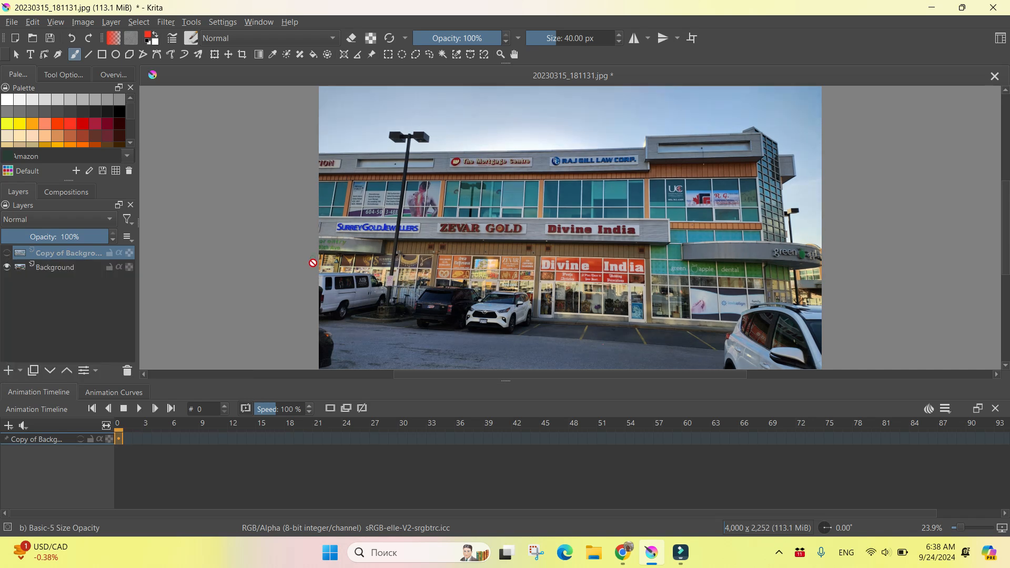